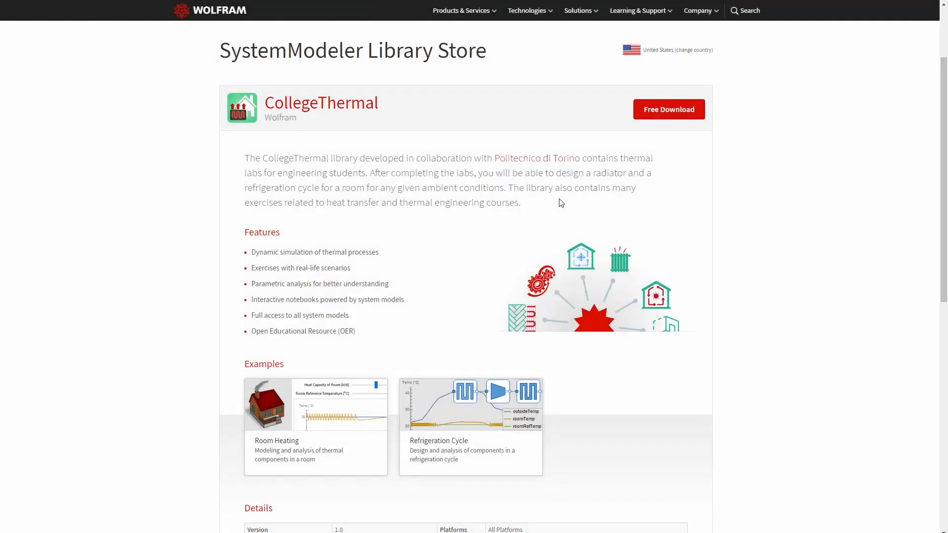
mouse_move(563, 168)
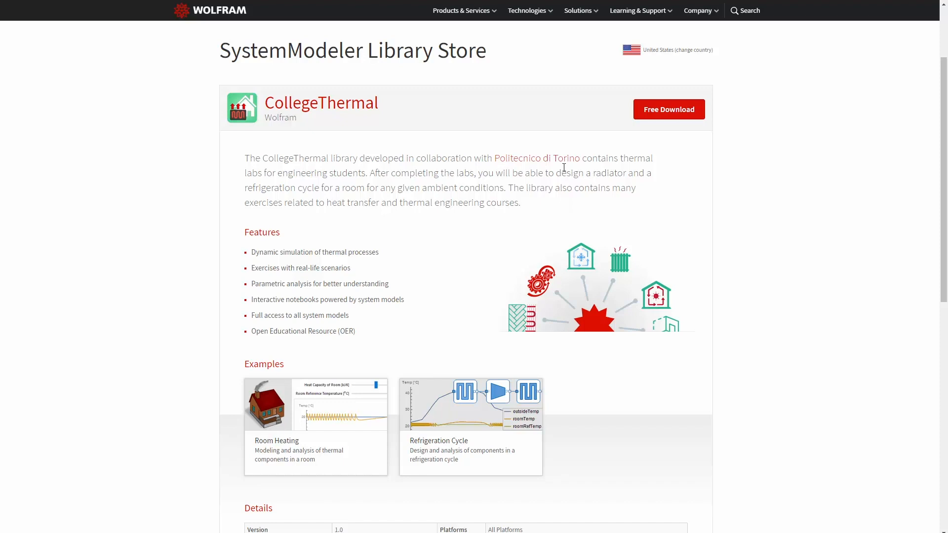
mouse_move(537, 158)
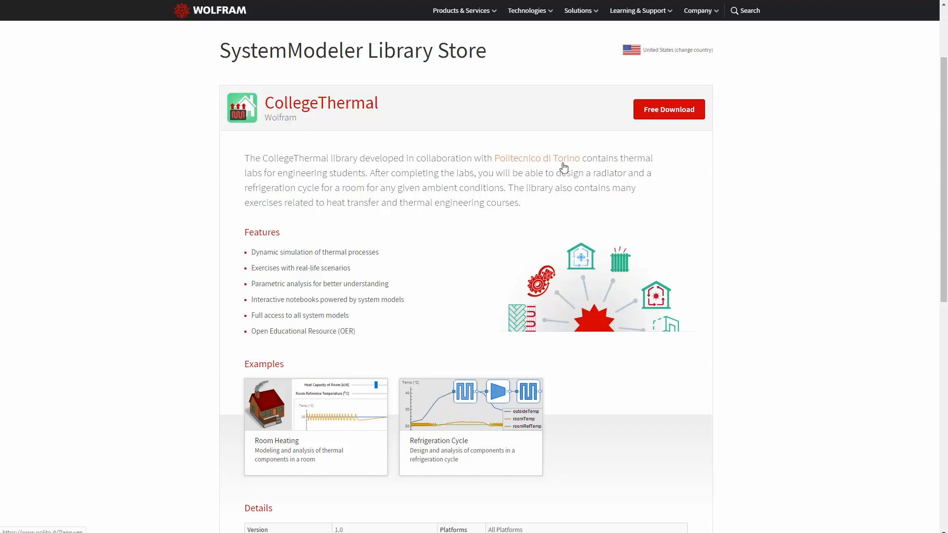
mouse_move(649, 138)
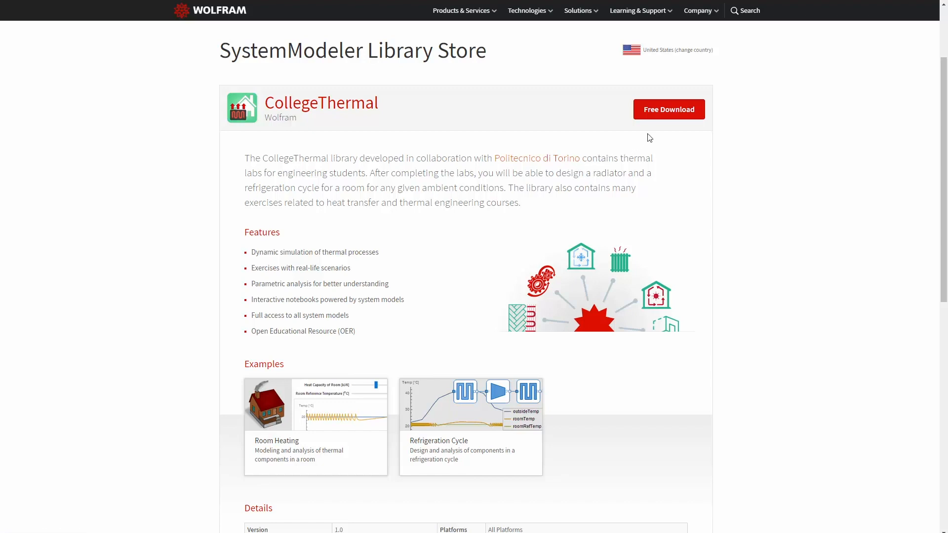
mouse_move(665, 120)
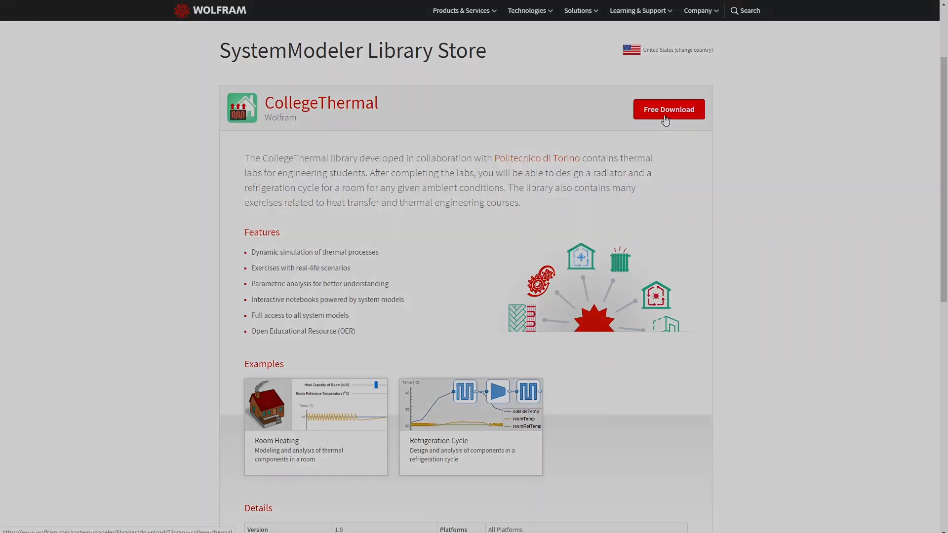
Download the CollegeThermal library notebook and preview the Refrigeration Cycle then Room Heating labs
left_click(668, 110)
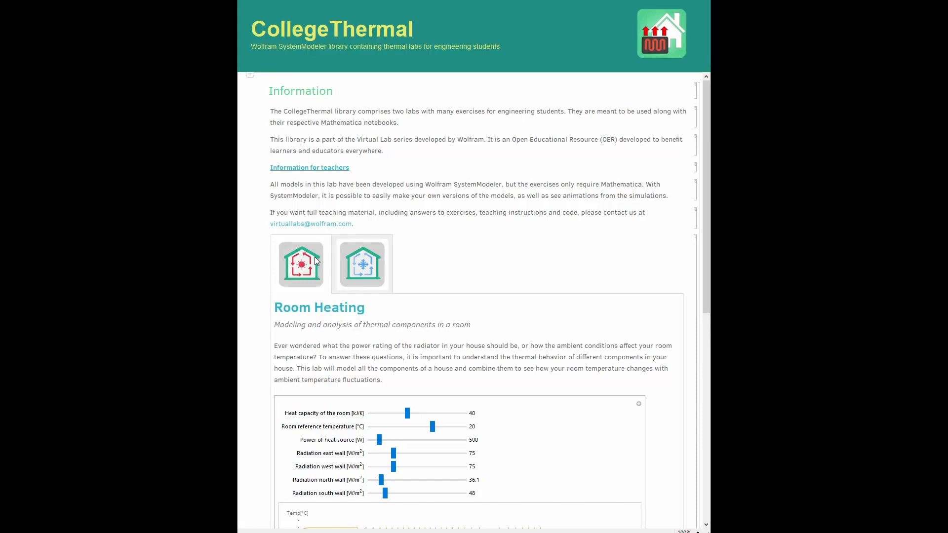
left_click(361, 265)
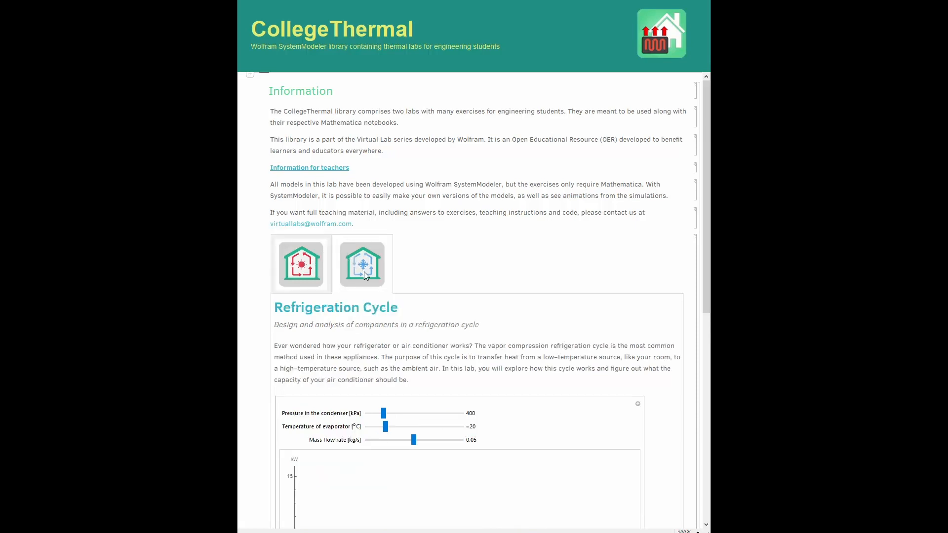
left_click(301, 265)
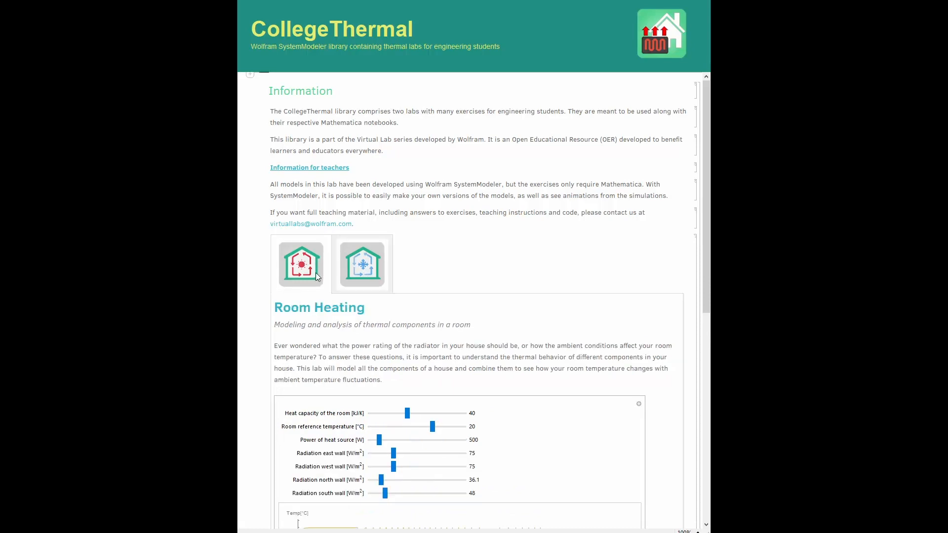
Scroll the Room Heating preview down to its temperature simulation plot
scroll("down", 3)
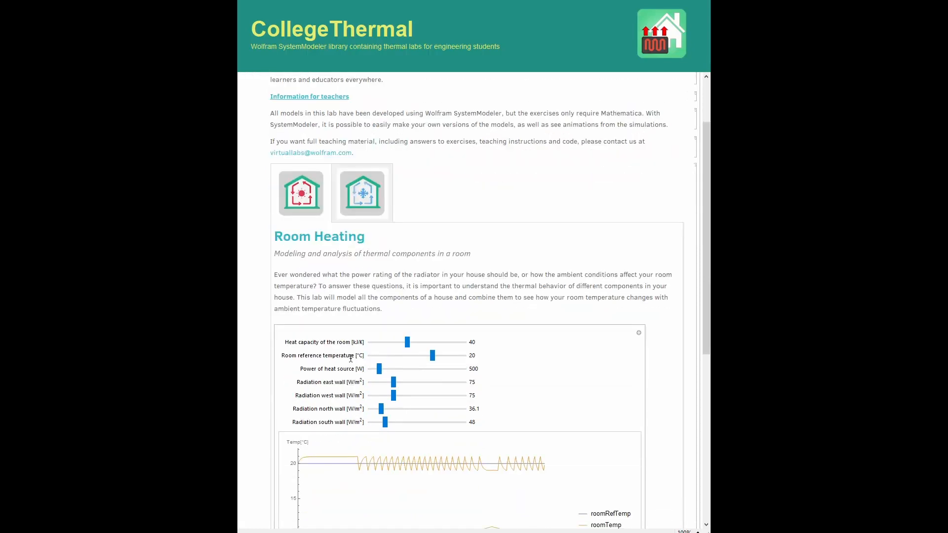
scroll("down", 3)
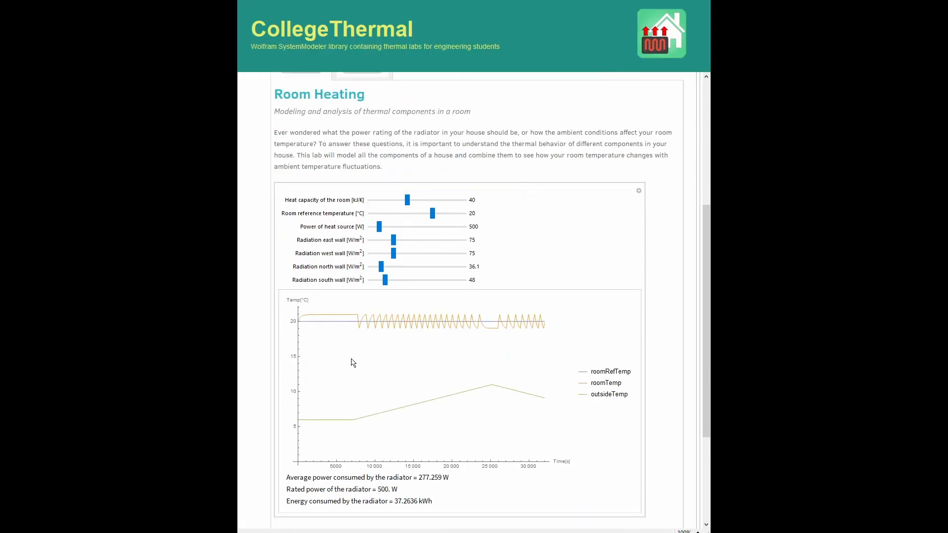
scroll("down", 3)
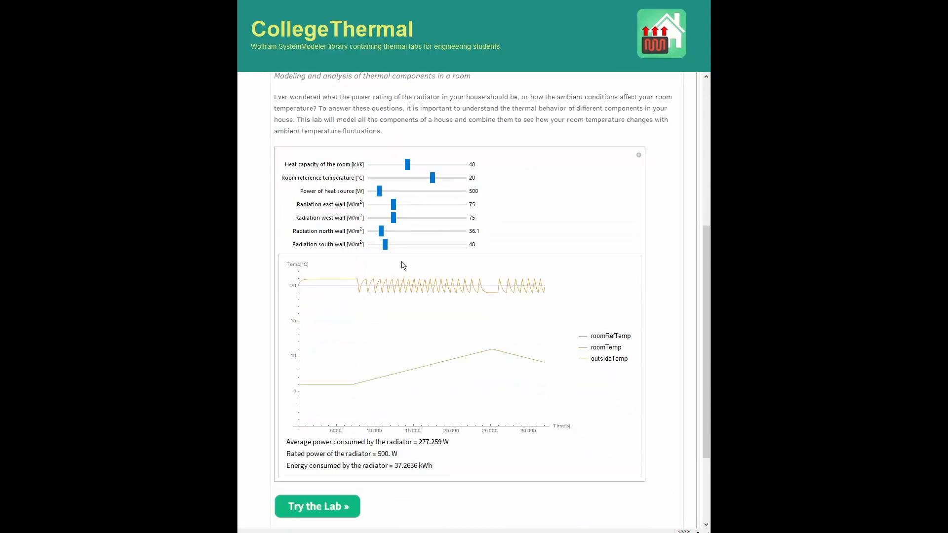
mouse_move(399, 221)
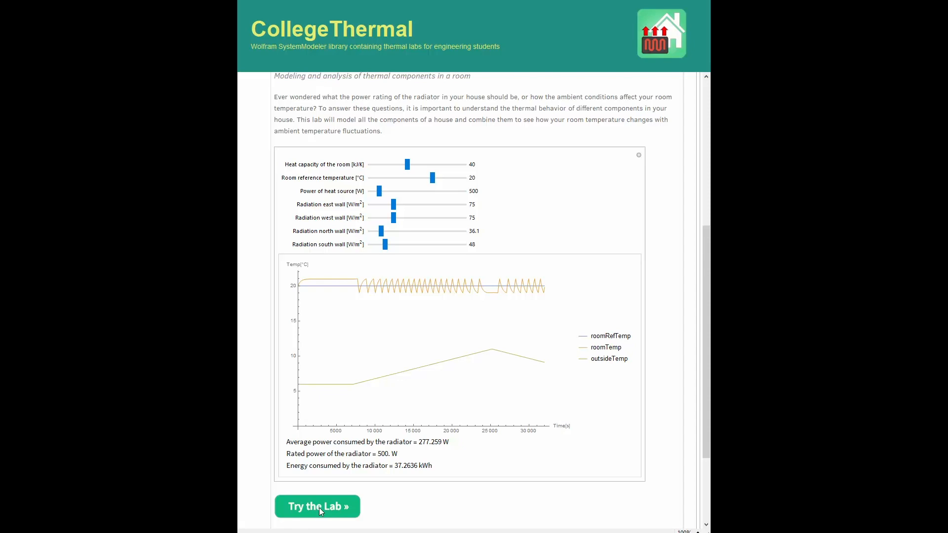
Launch the full Room Heating lab and collapse About the Virtual Lab and Learning Objectives
left_click(317, 505)
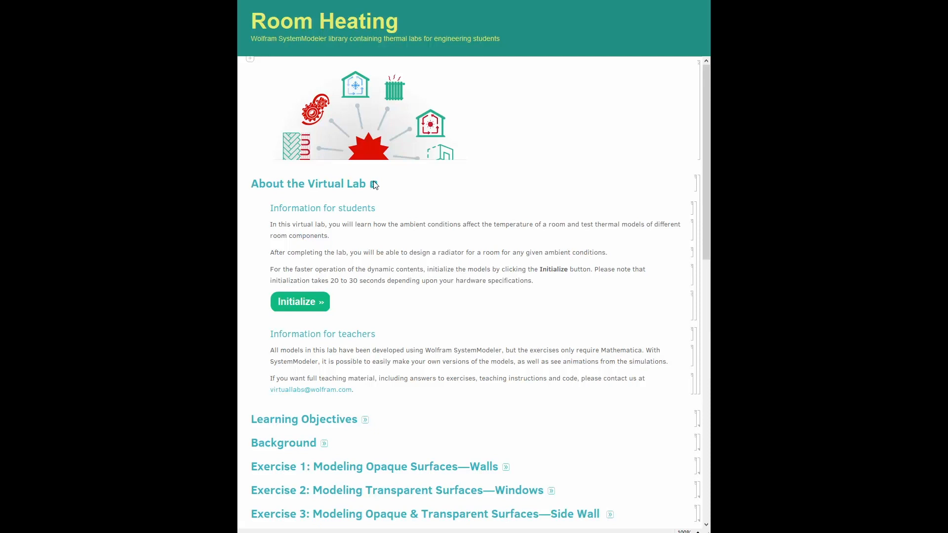
left_click(374, 183)
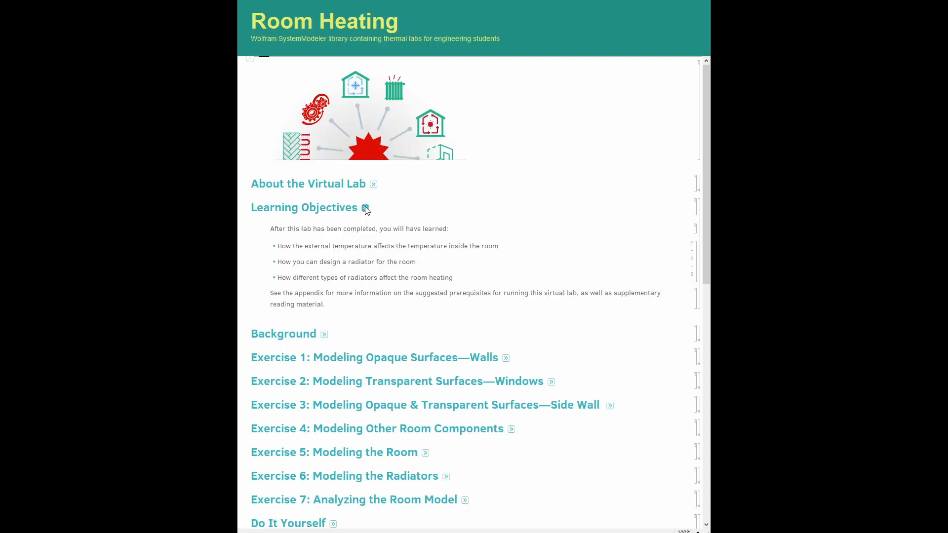
left_click(365, 207)
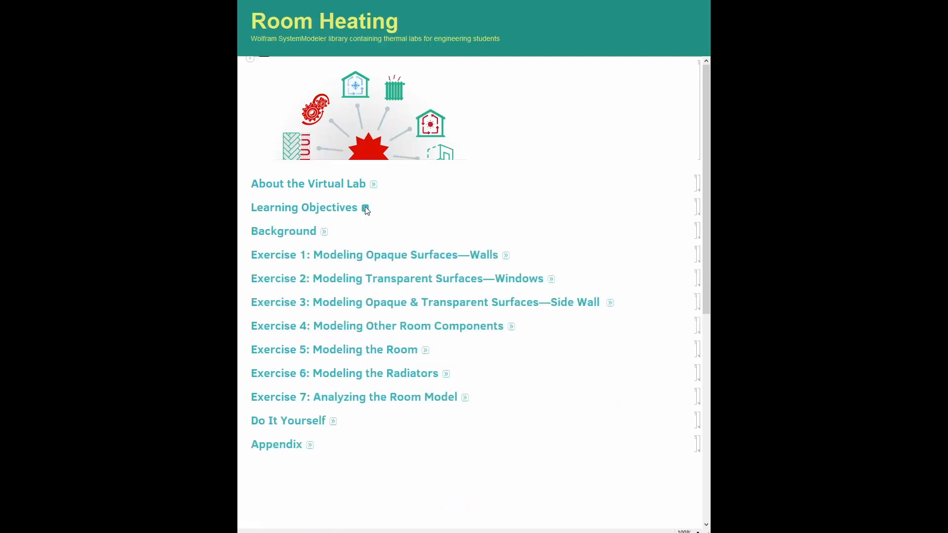
mouse_move(472, 243)
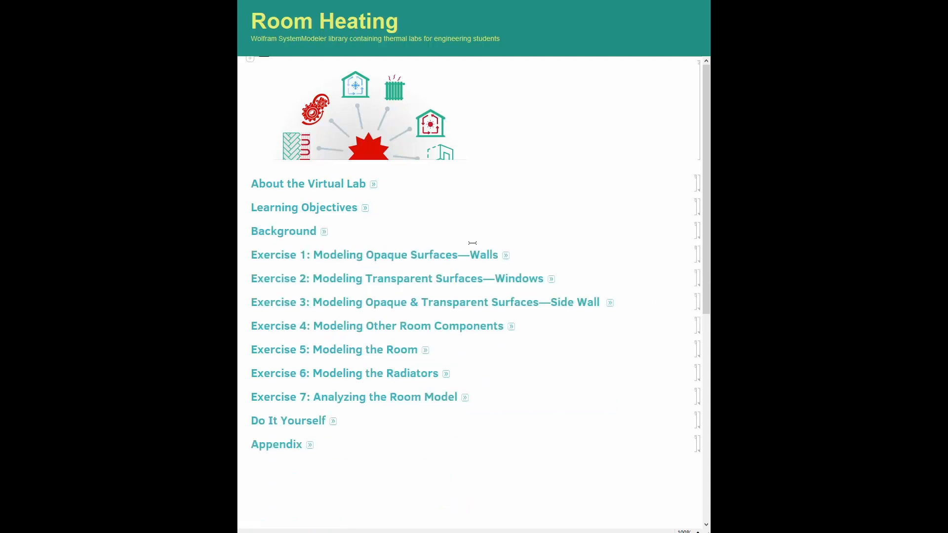
Expand Exercise 1 on opaque walls to show the three-layer wall conduction model and its controls
left_click(505, 254)
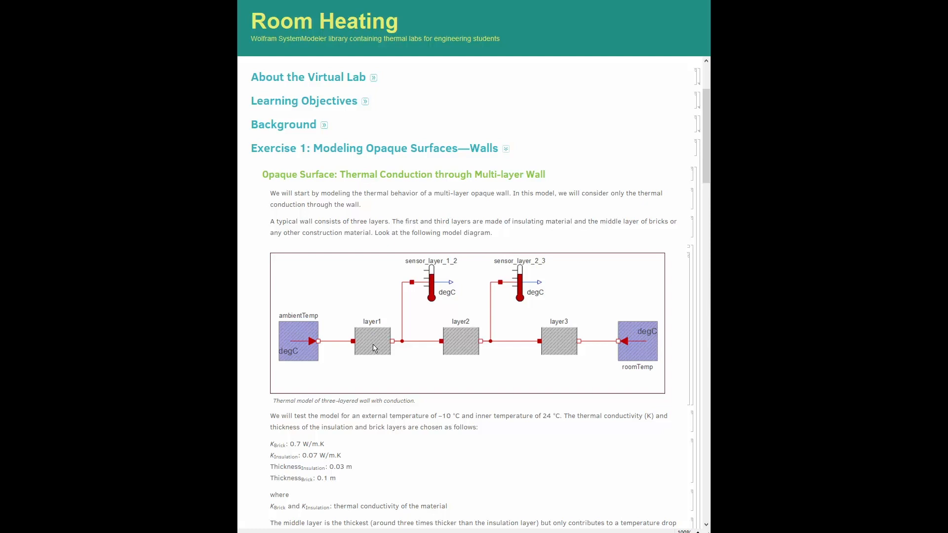
mouse_move(450, 345)
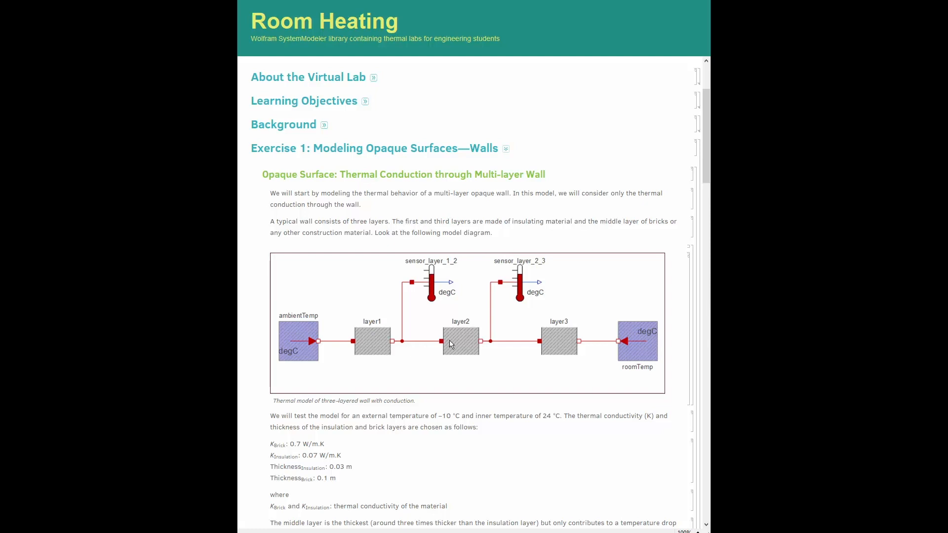
mouse_move(559, 344)
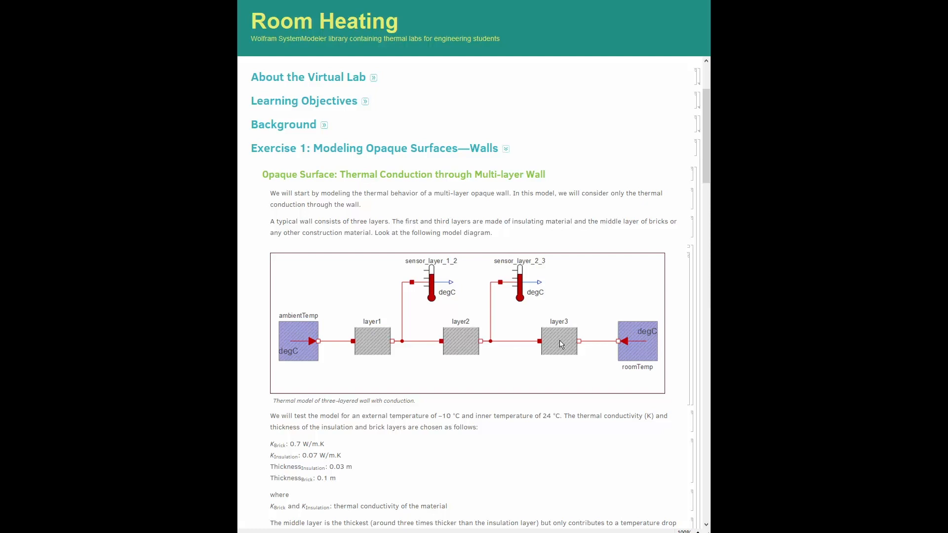
scroll("down", 3)
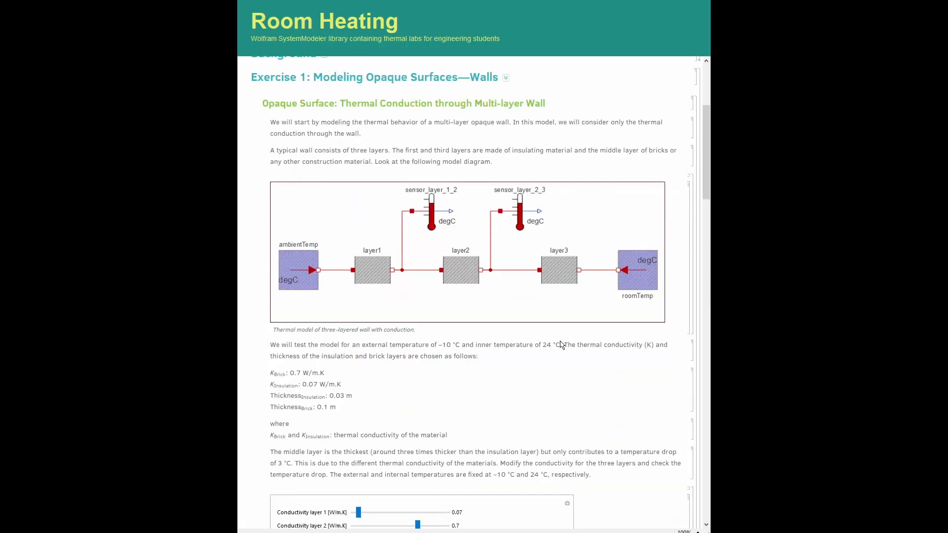
Scroll past the conduction and convection wall plots to the collapsed Exercise 2–7 headings
scroll("down", 3)
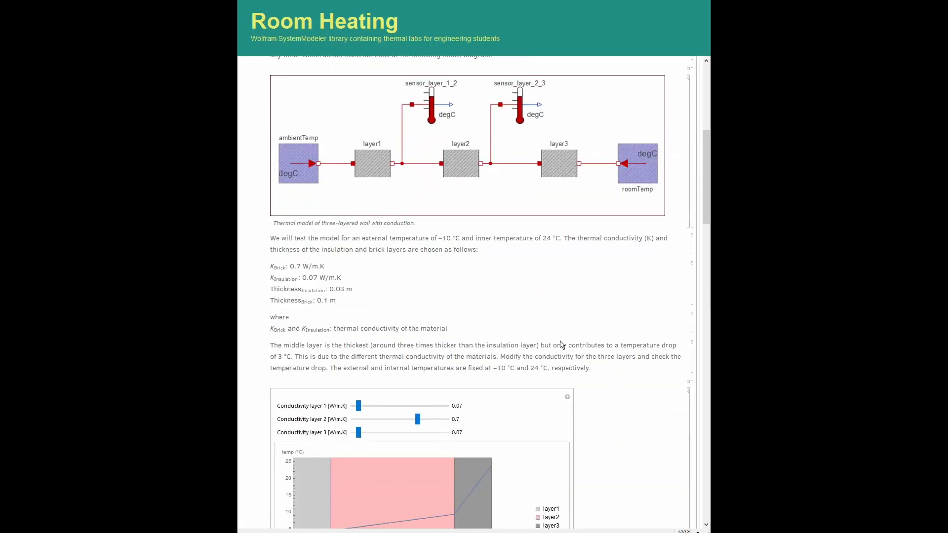
scroll("down", 3)
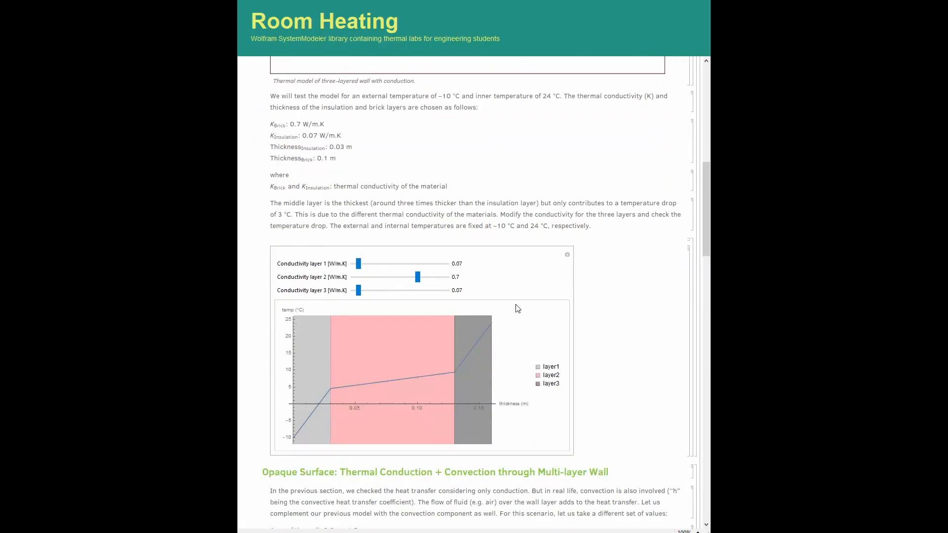
mouse_move(473, 284)
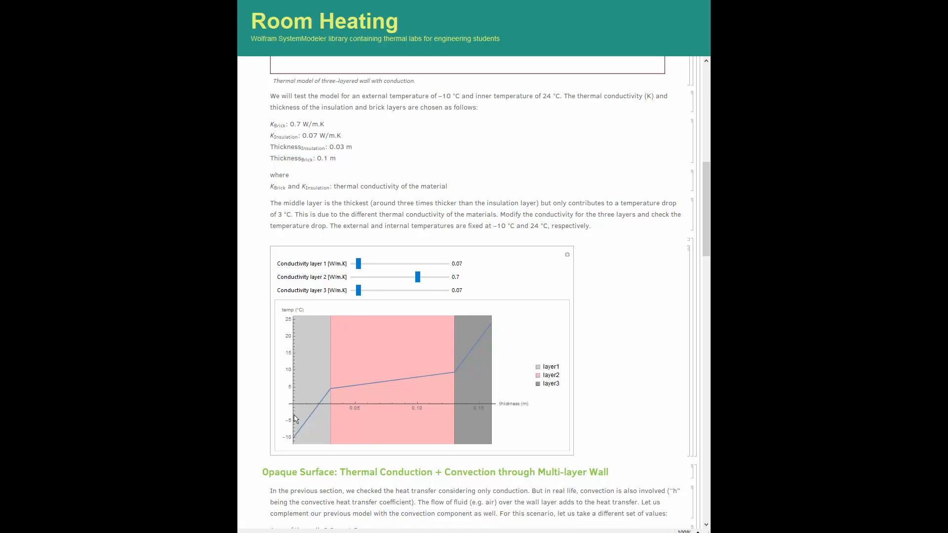
mouse_move(327, 394)
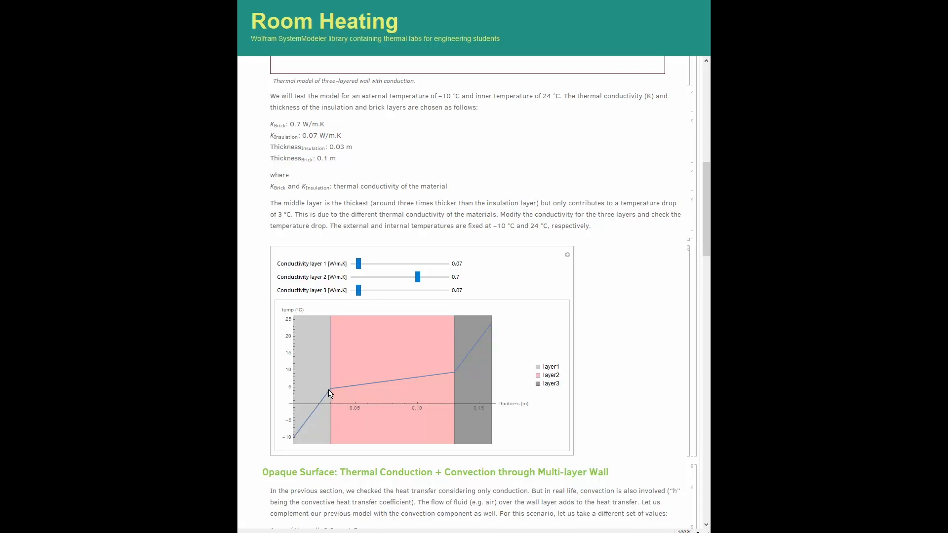
mouse_move(453, 373)
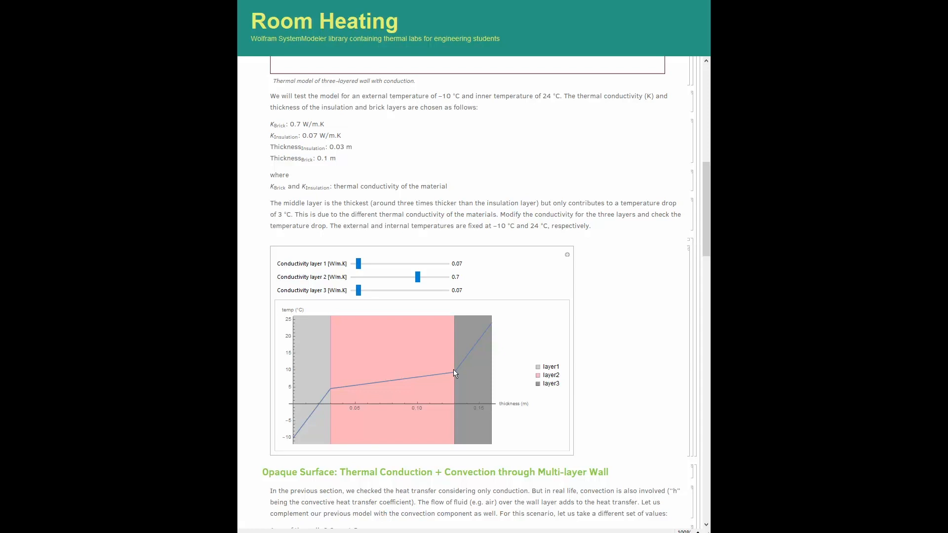
mouse_move(493, 333)
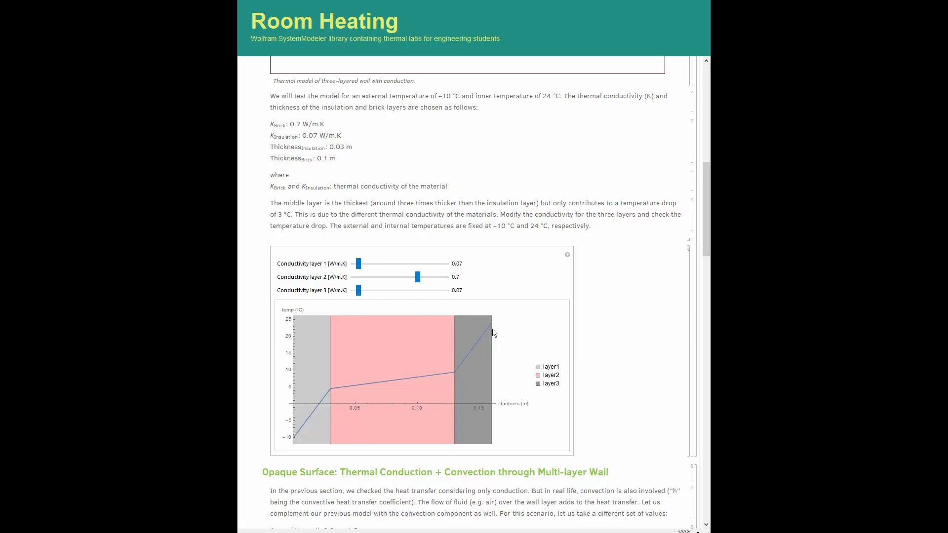
mouse_move(506, 333)
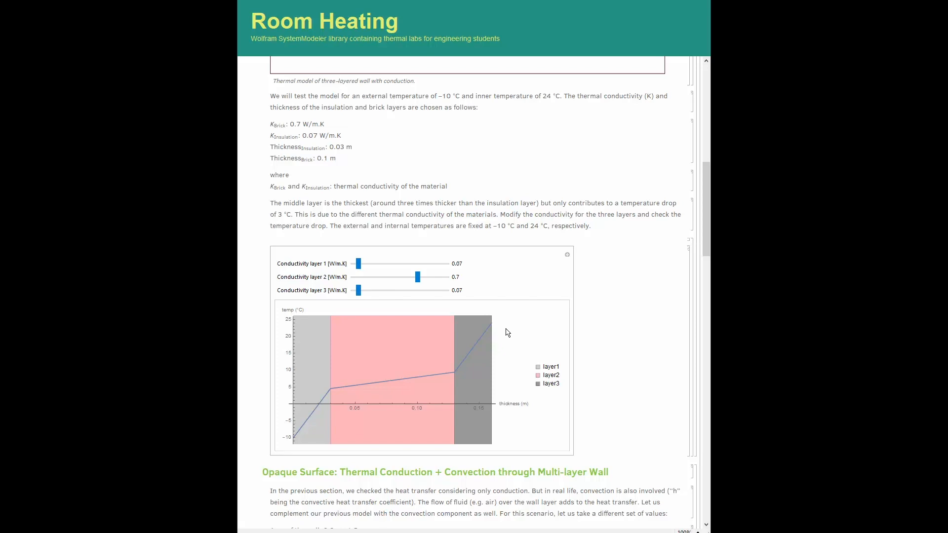
scroll("down", 3)
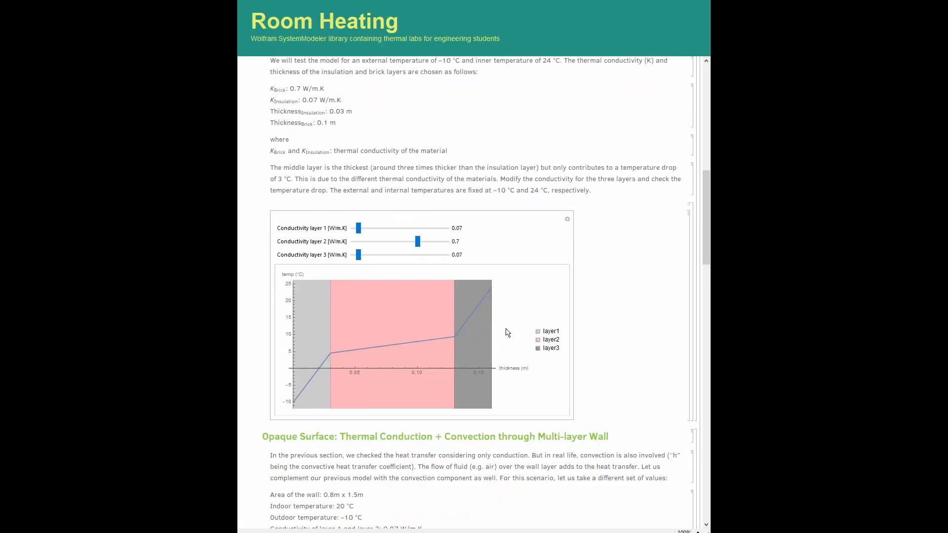
scroll("down", 3)
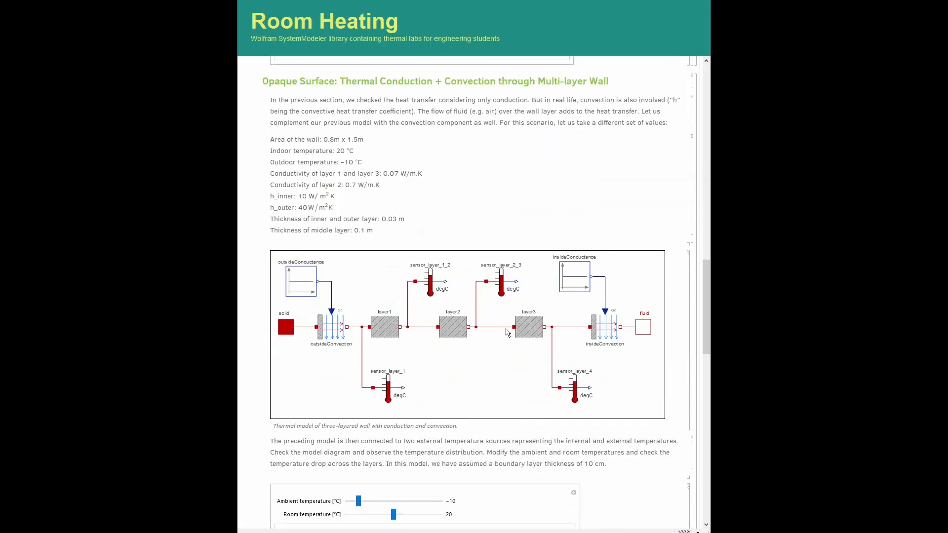
scroll("down", 3)
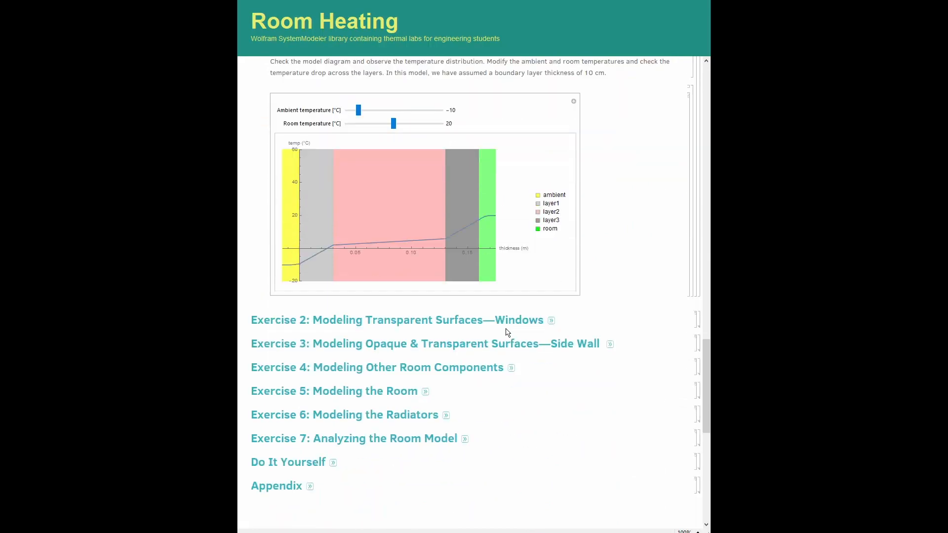
scroll("down", 3)
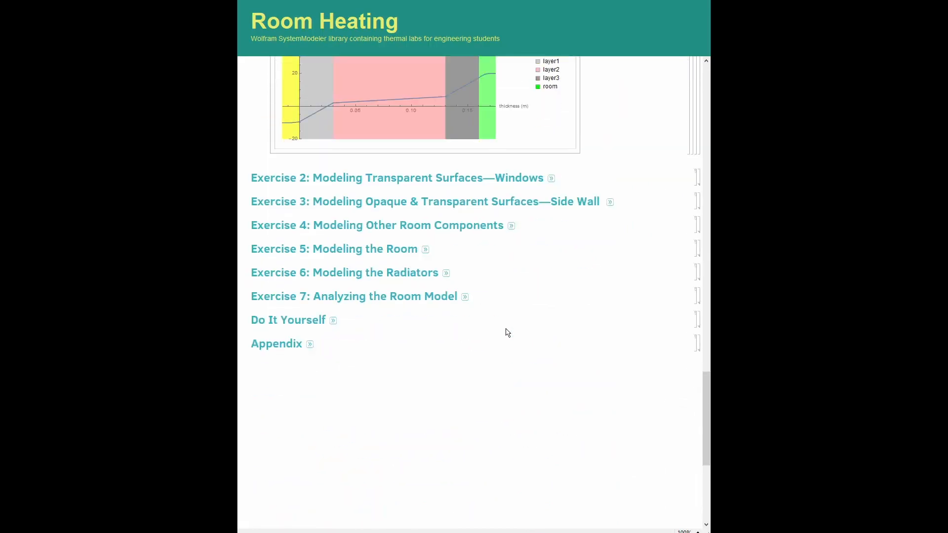
Expand Exercise 7 and scroll past the spring results to the Hourly Day Temperature: Winter section
left_click(465, 296)
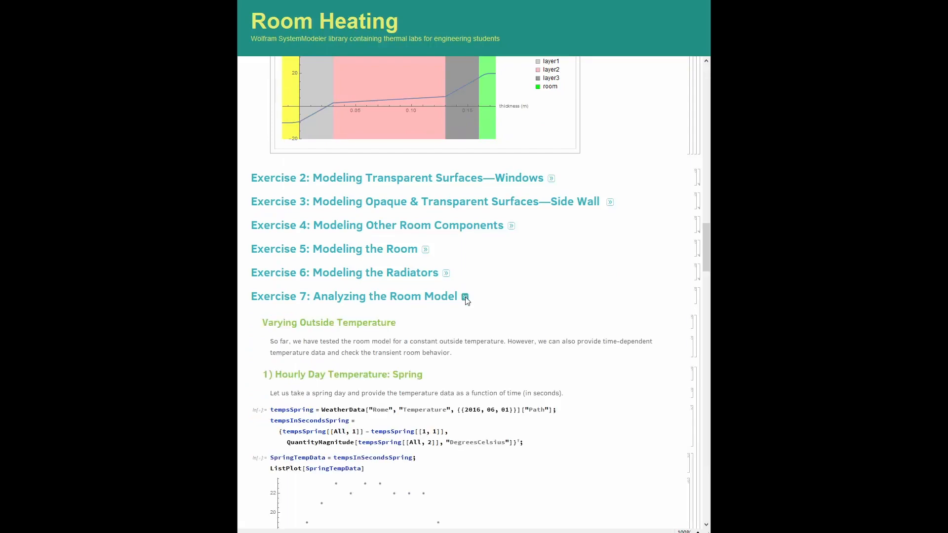
scroll("down", 3)
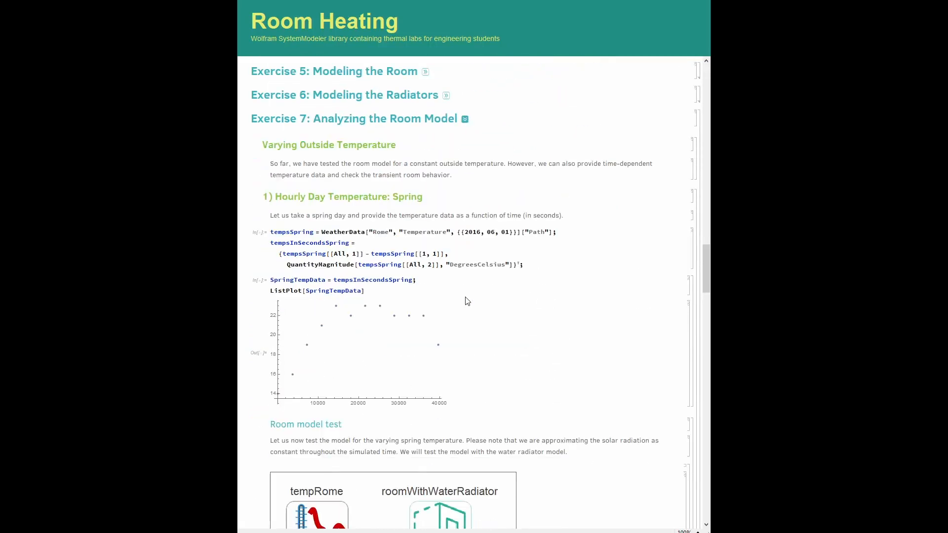
scroll("down", 3)
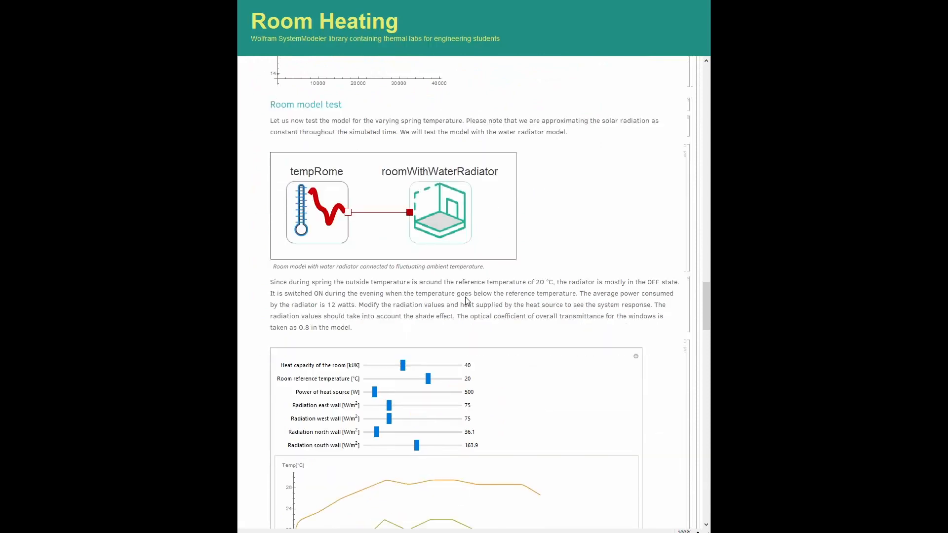
scroll("down", 3)
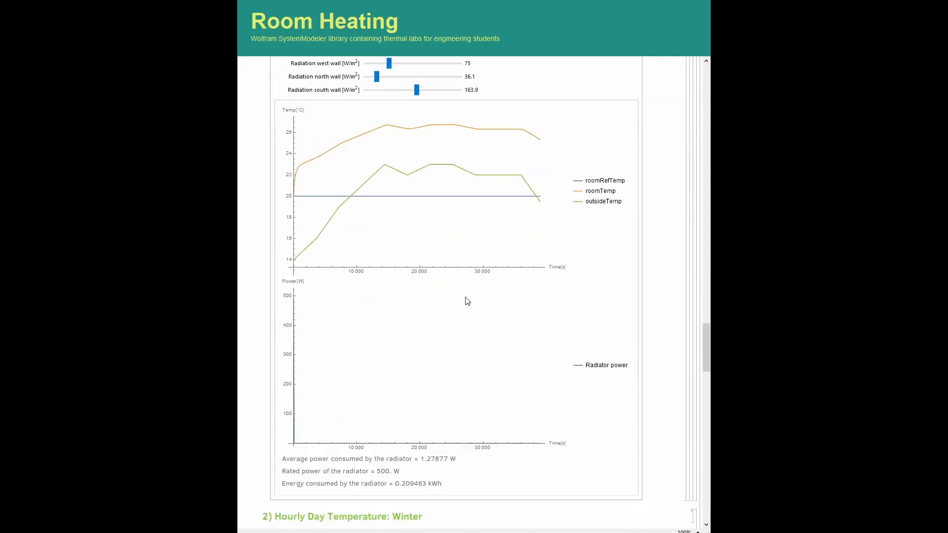
scroll("down", 3)
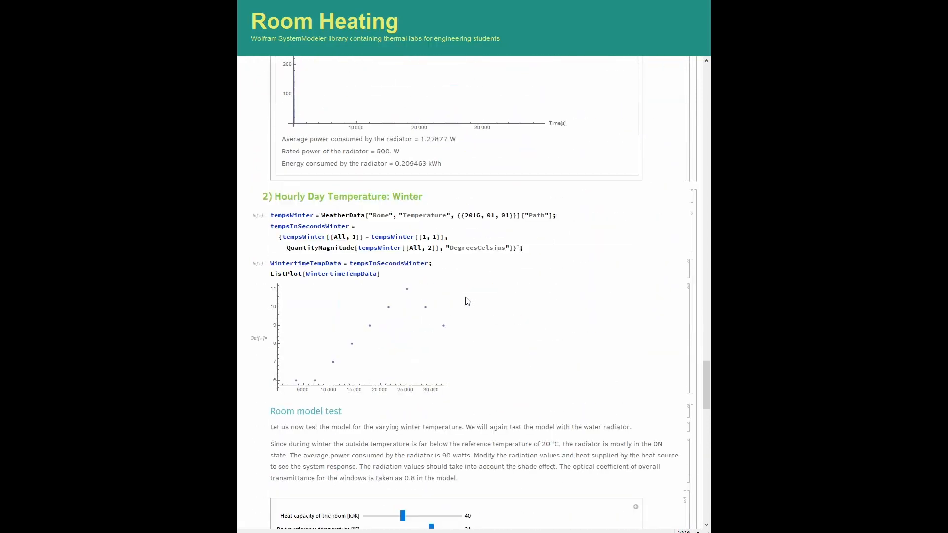
scroll("down", 3)
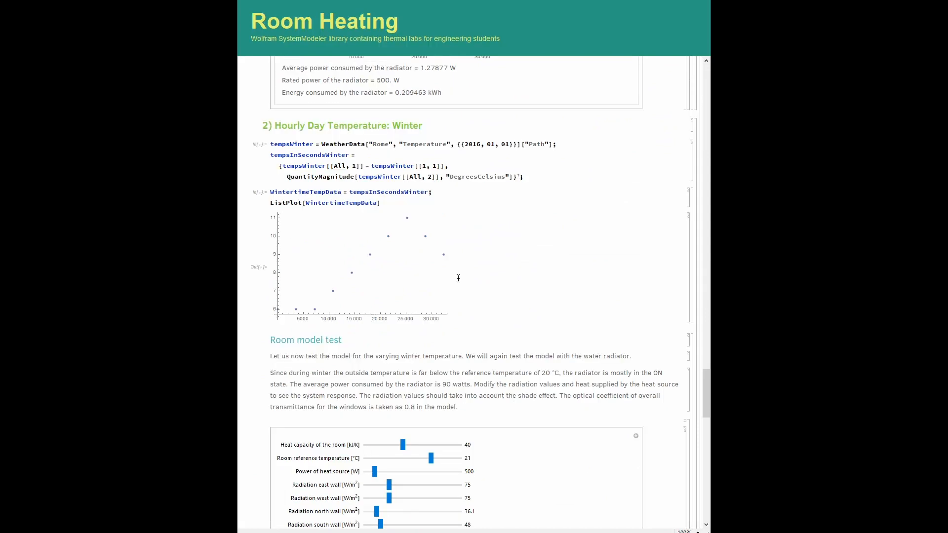
mouse_move(532, 176)
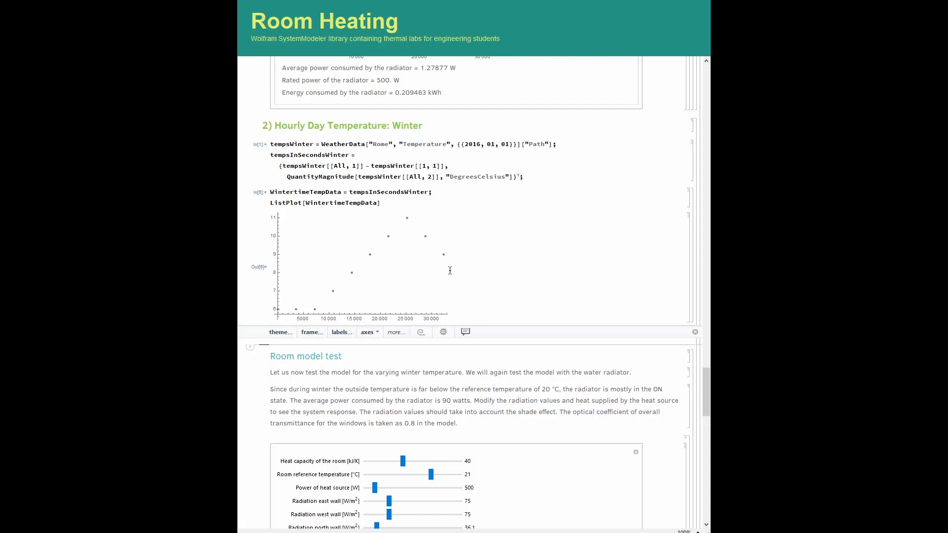
Drag the room heat capacity slider to 40.1 kJ/K and read the radiator energy of 53.5925 kWh
scroll("down", 3)
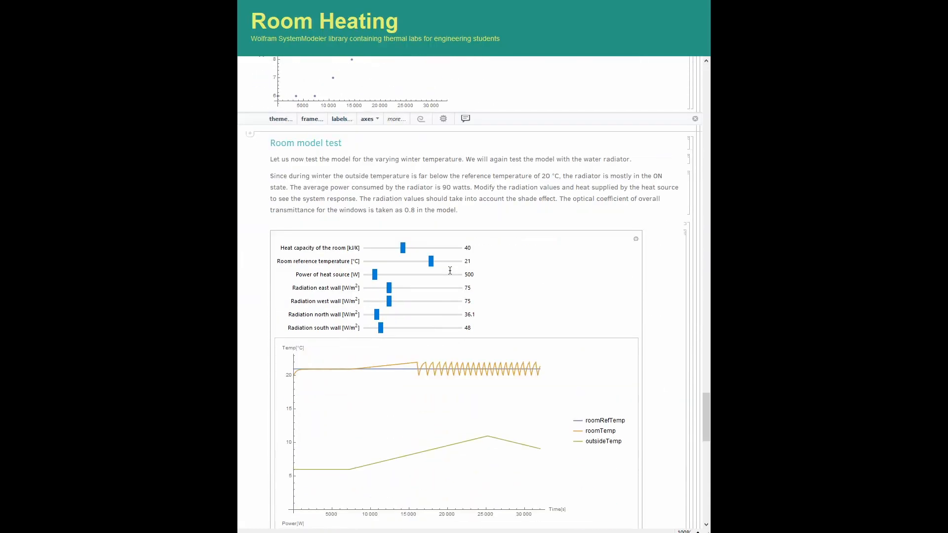
scroll("down", 3)
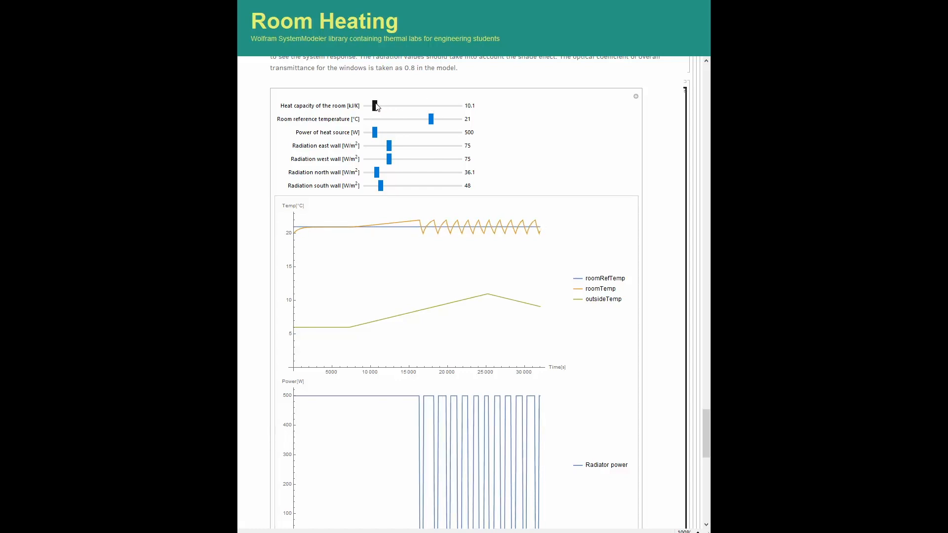
left_click_drag(373, 106, 402, 106)
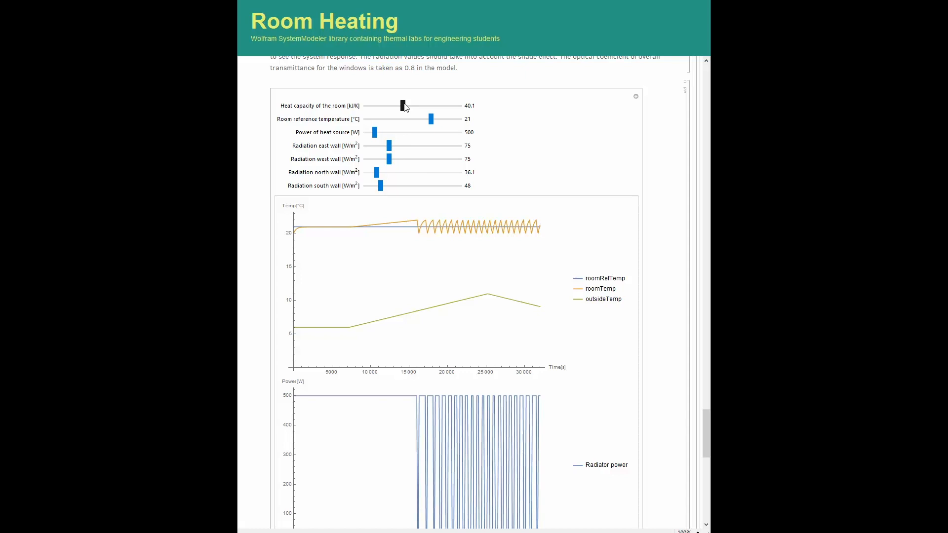
scroll("down", 3)
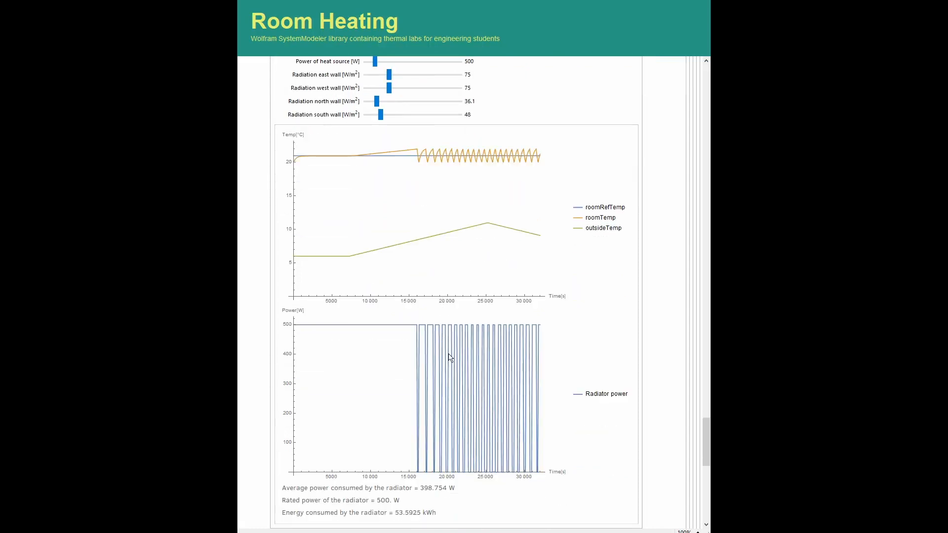
scroll("down", 3)
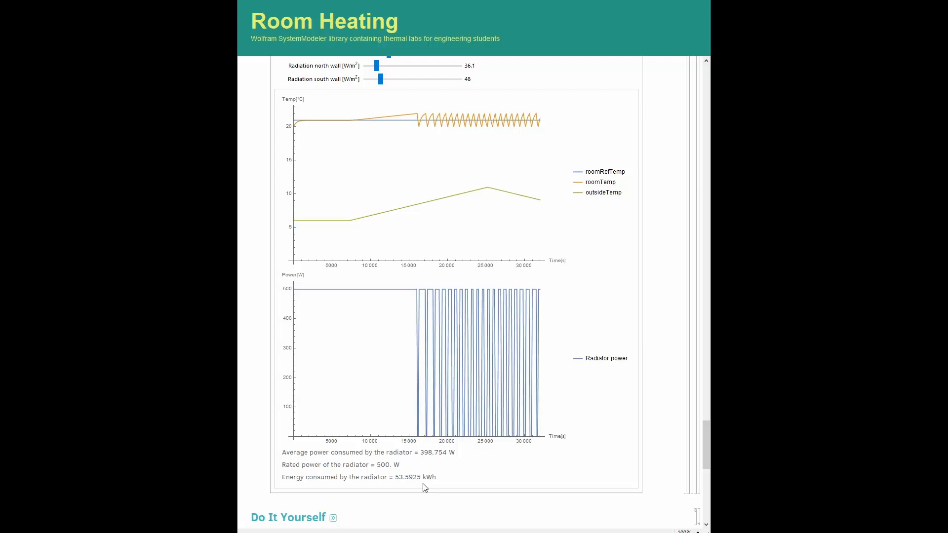
With reference temperature at 20 °C, scroll to read the radiator energy of 37.6822 kWh
scroll("up", 3)
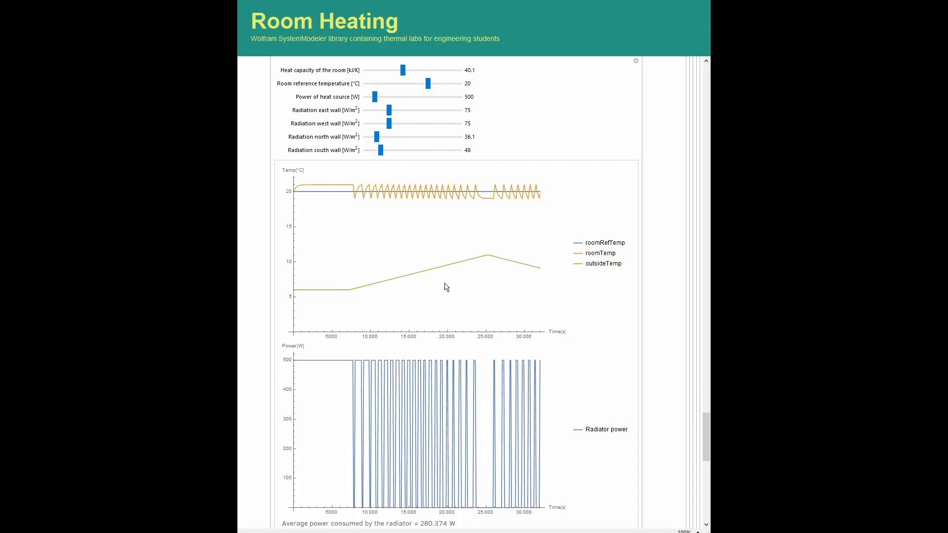
scroll("down", 3)
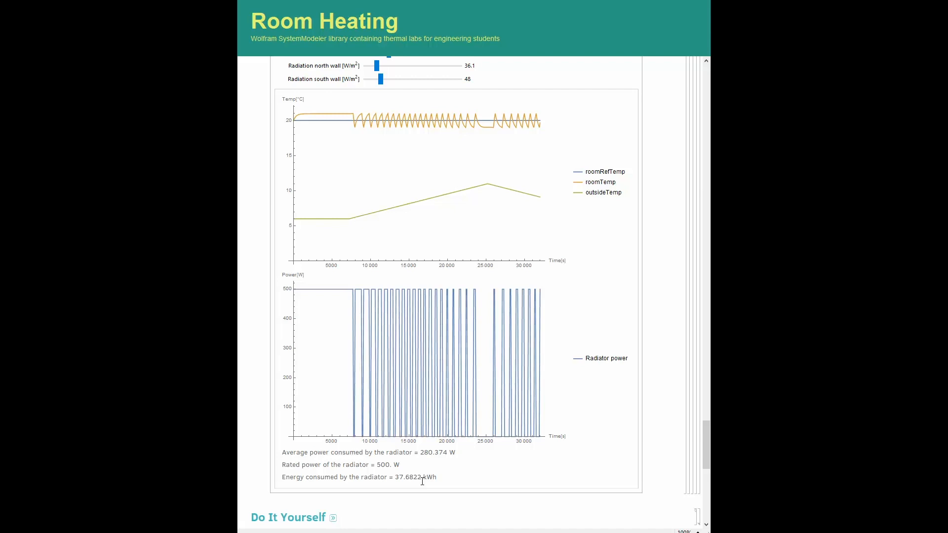
scroll("down", 3)
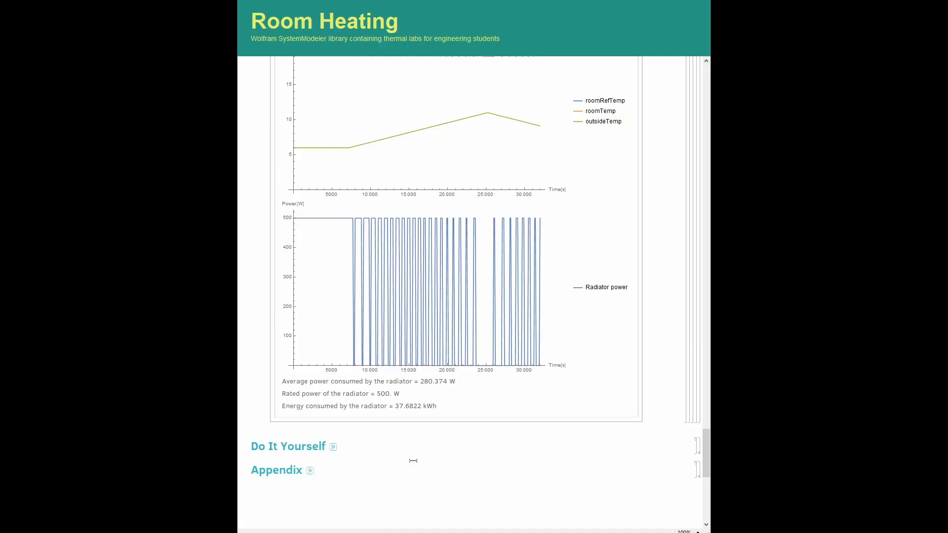
Expand Do It Yourself to show the component tree, then scroll through the Appendix and Terms of Use
left_click(332, 446)
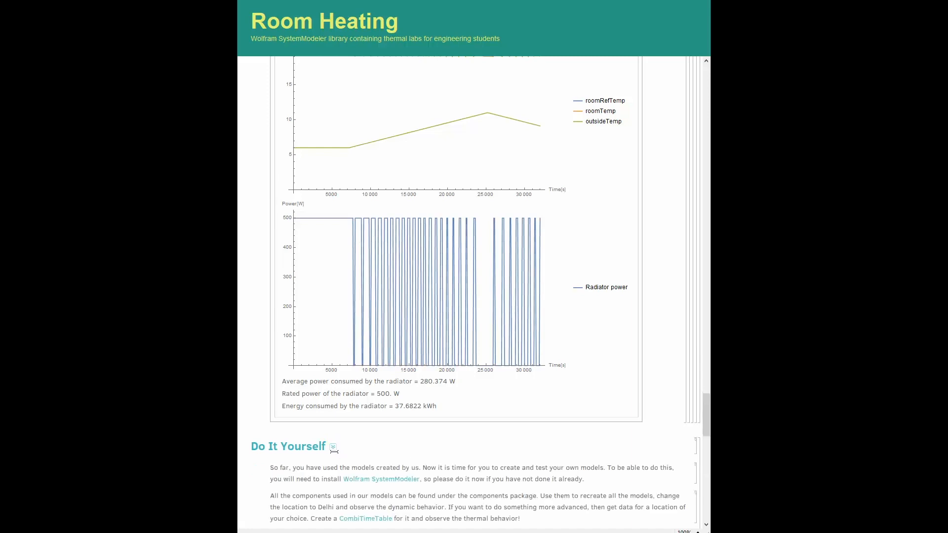
scroll("down", 3)
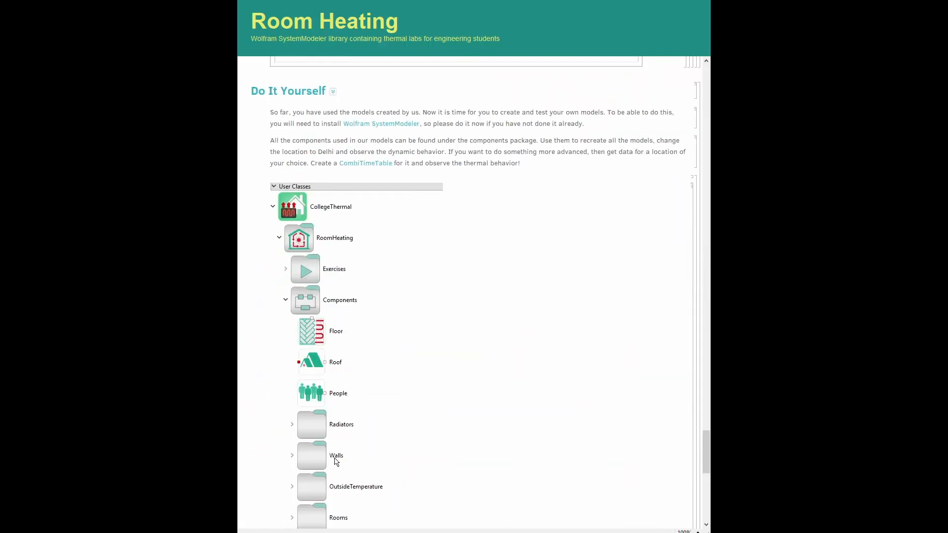
scroll("down", 3)
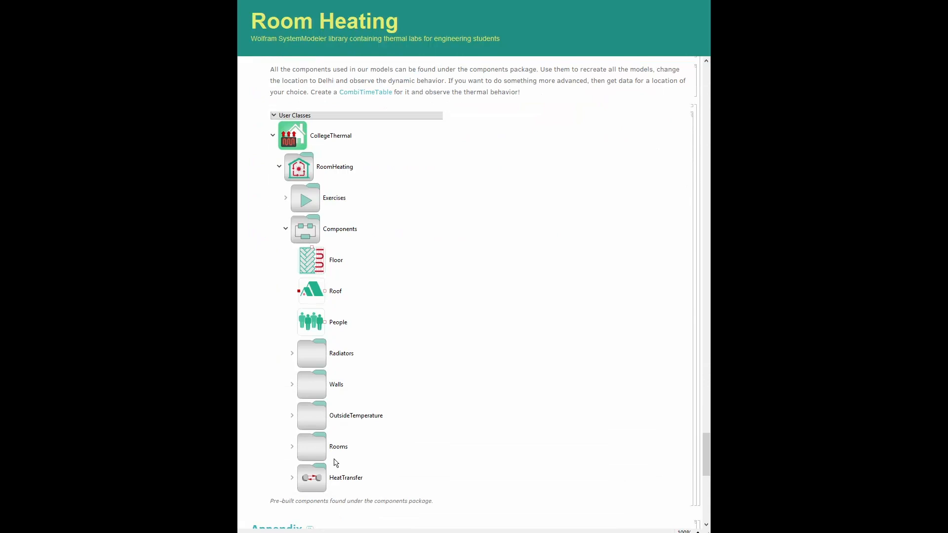
scroll("down", 3)
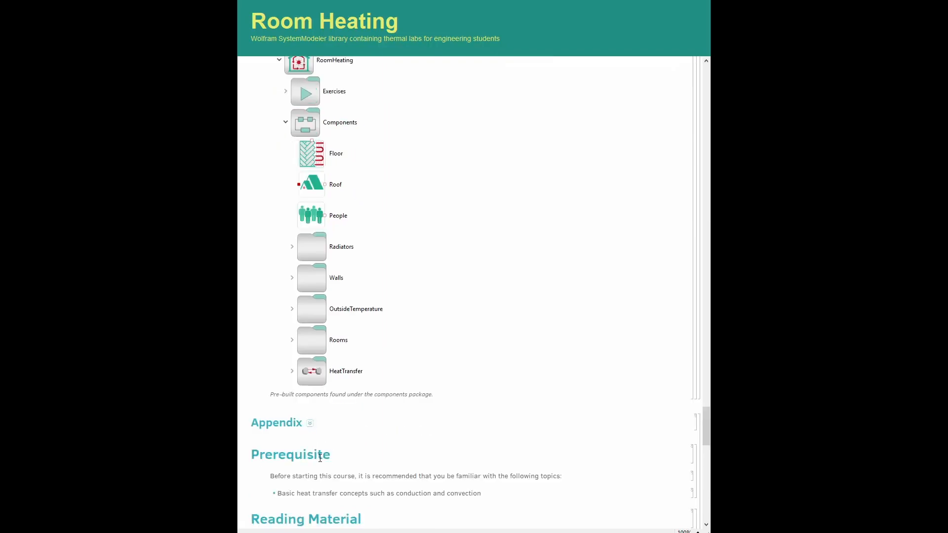
scroll("down", 3)
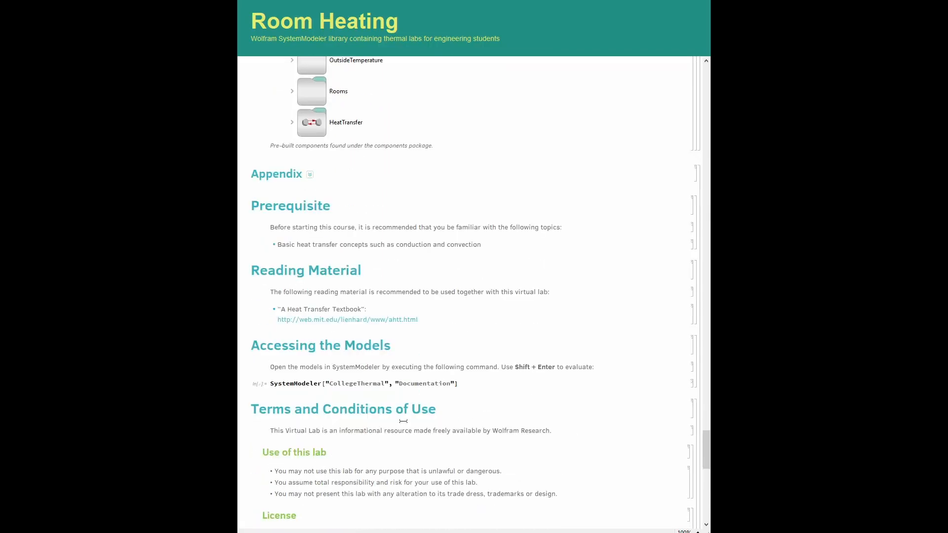